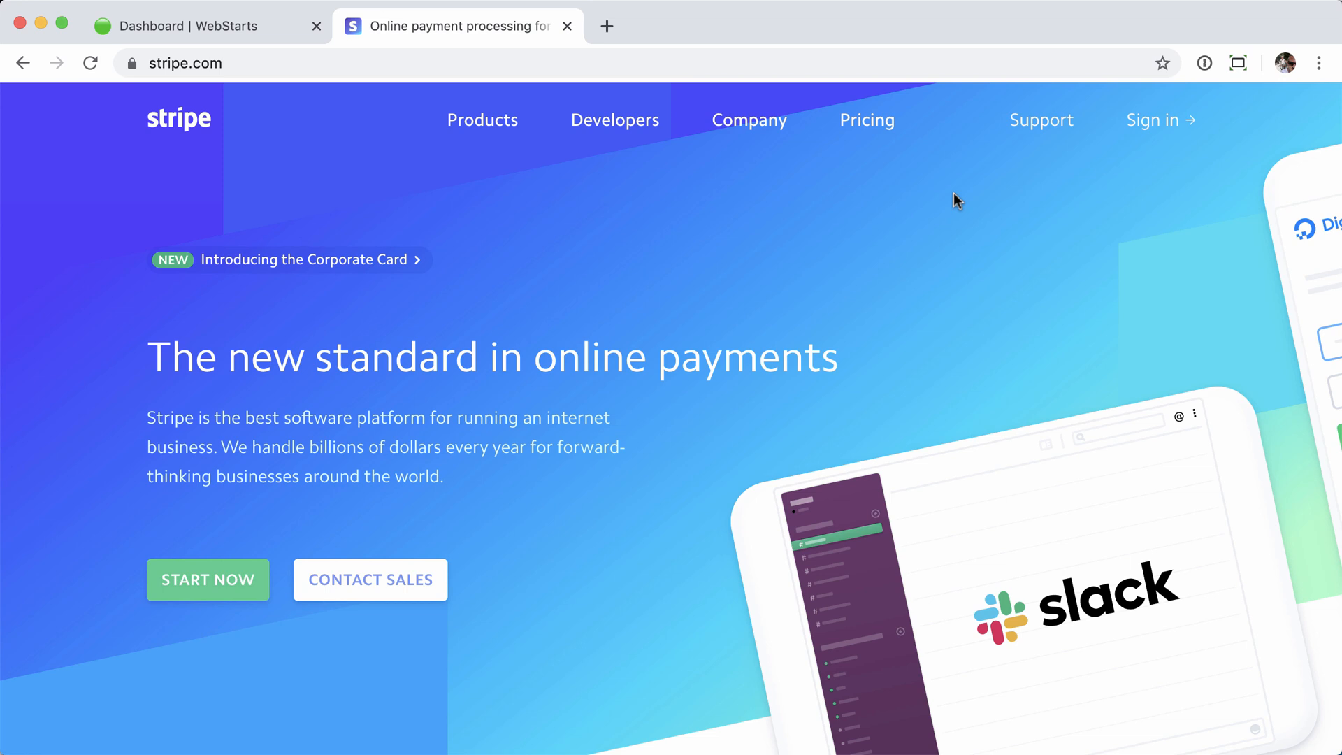
pyautogui.moveTo(1150, 136)
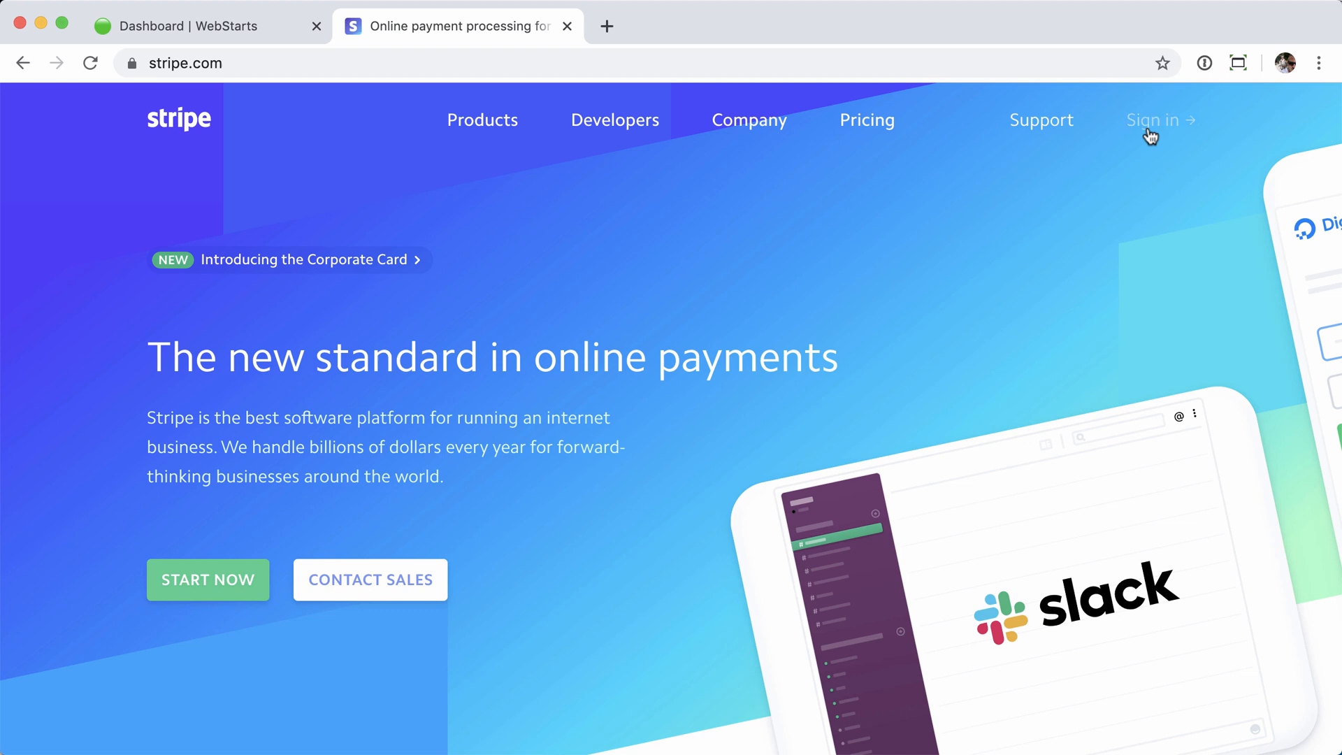
# Step: Open the Stripe dashboard login page from Sign in on stripe.com
pyautogui.click(1153, 120)
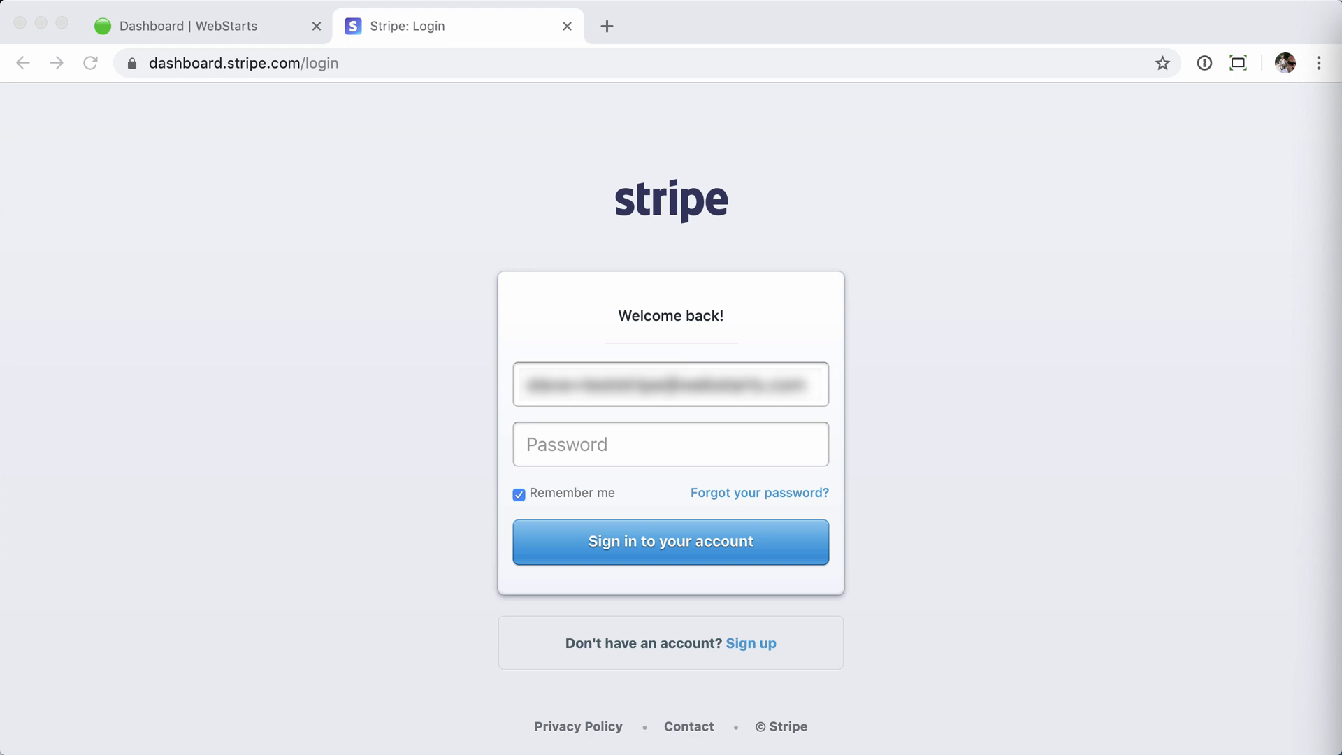
# Step: Enter the account password and submit the sign-in
pyautogui.click(670, 443)
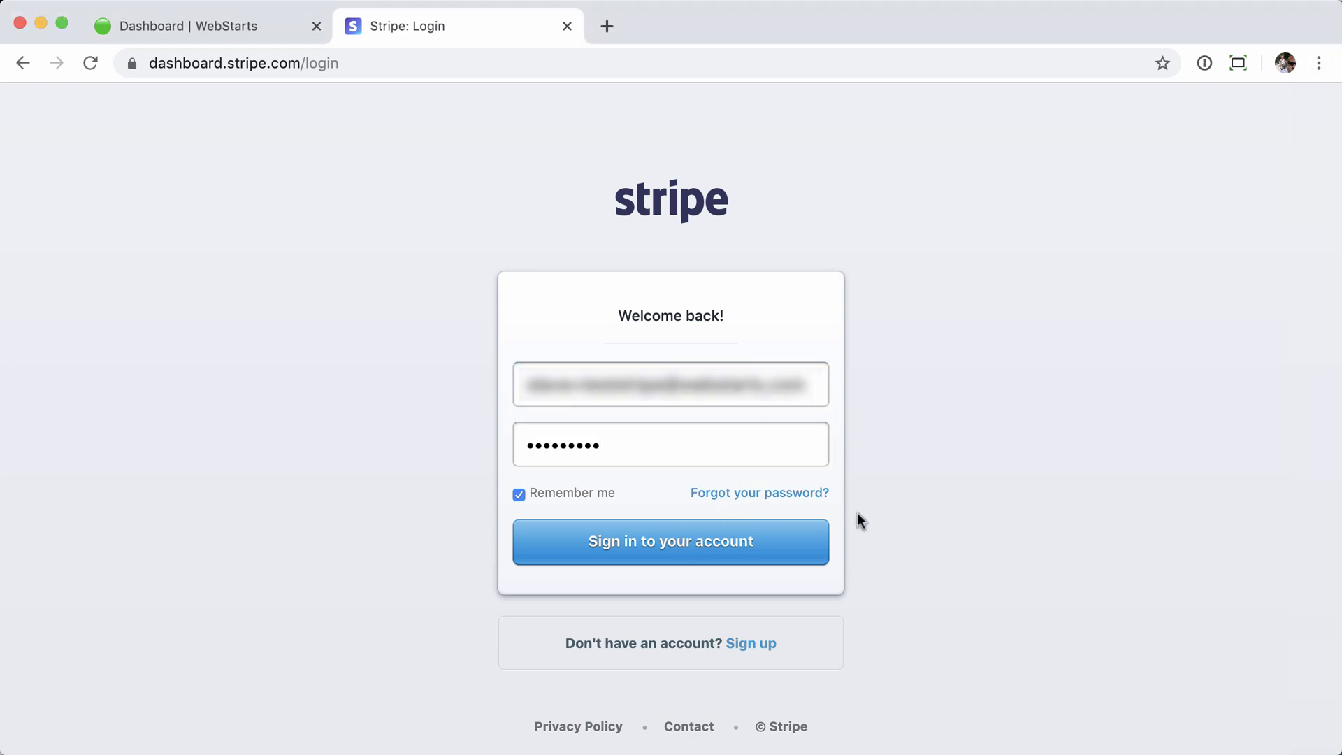
pyautogui.click(670, 541)
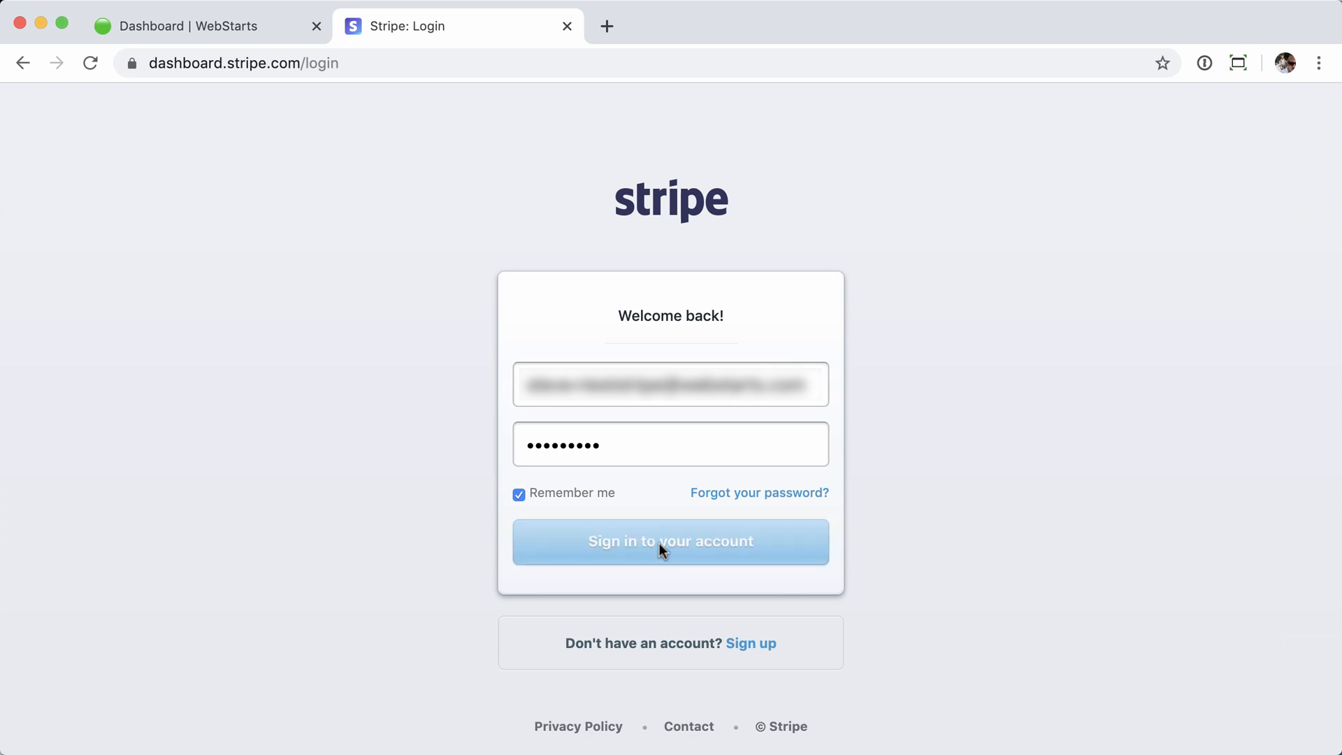
pyautogui.click(670, 540)
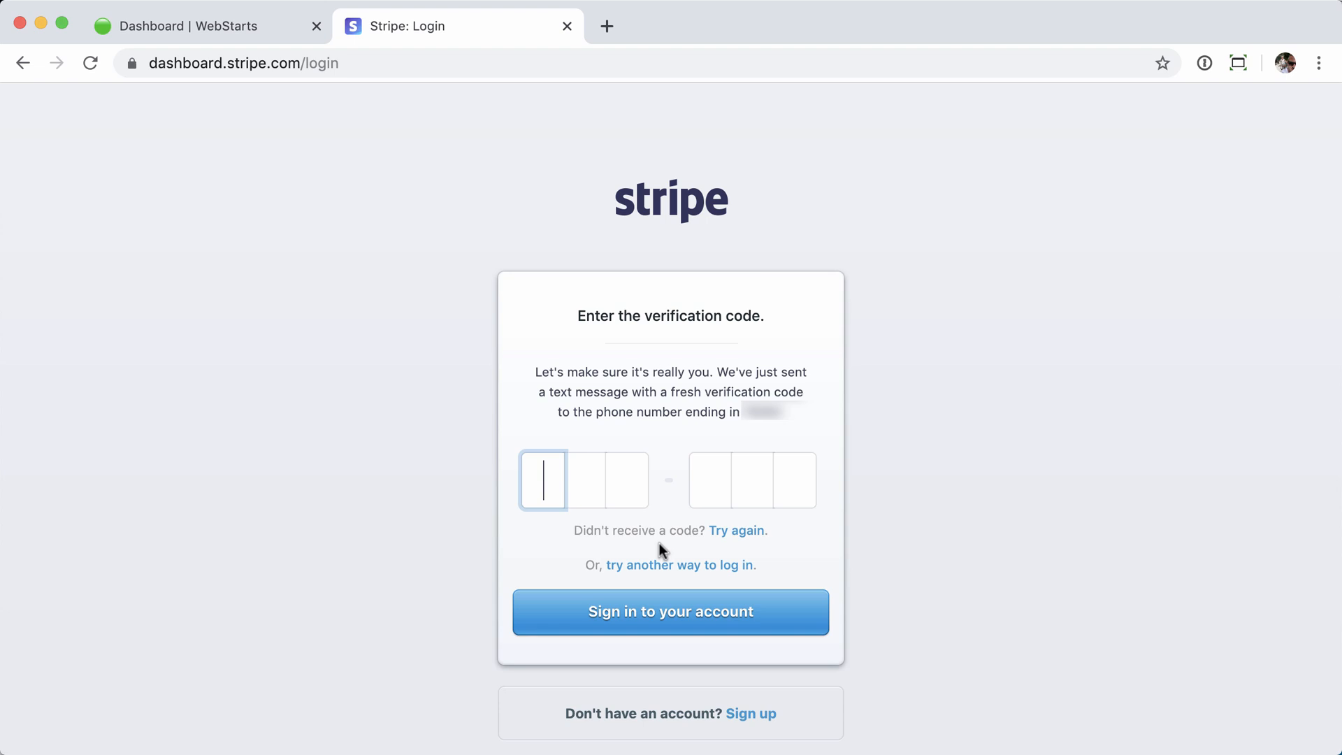
pyautogui.moveTo(965, 430)
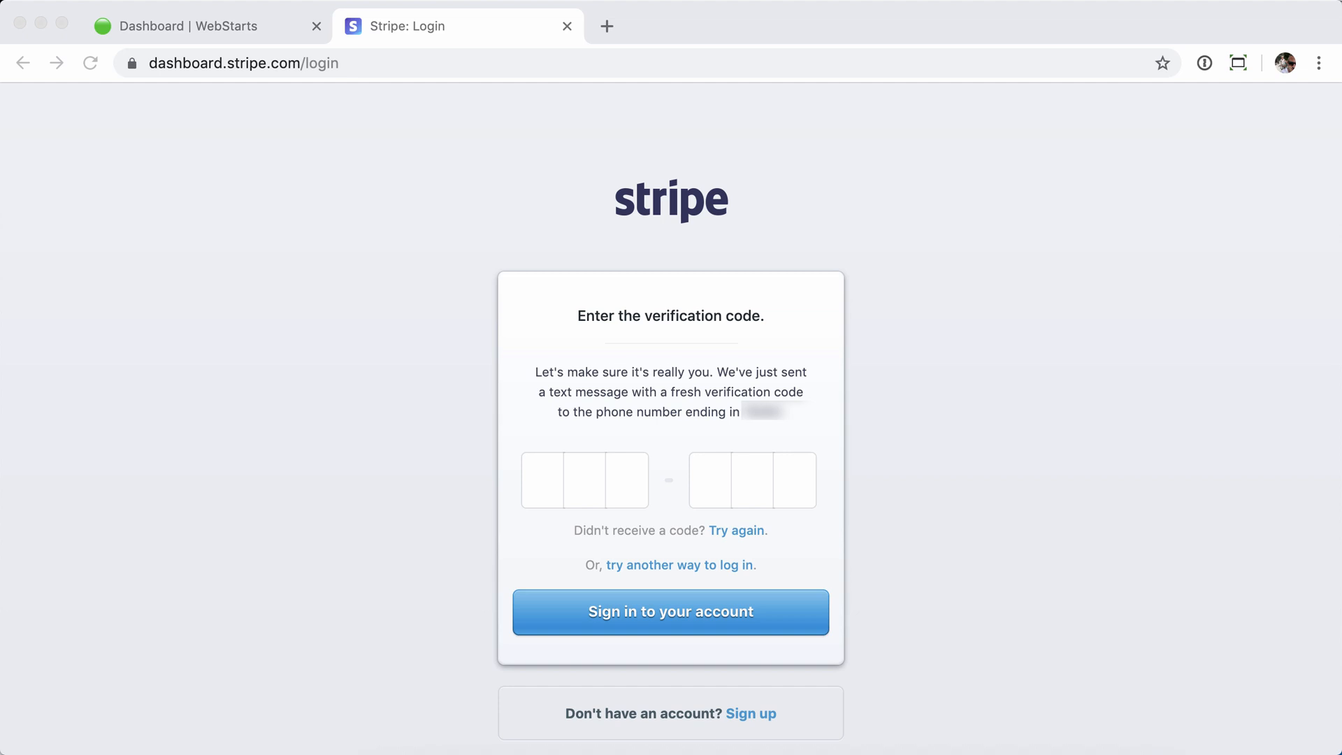
# Step: Enter the six-digit texted code to reach the testingstripe.webstarts Dashboard home
pyautogui.click(542, 480)
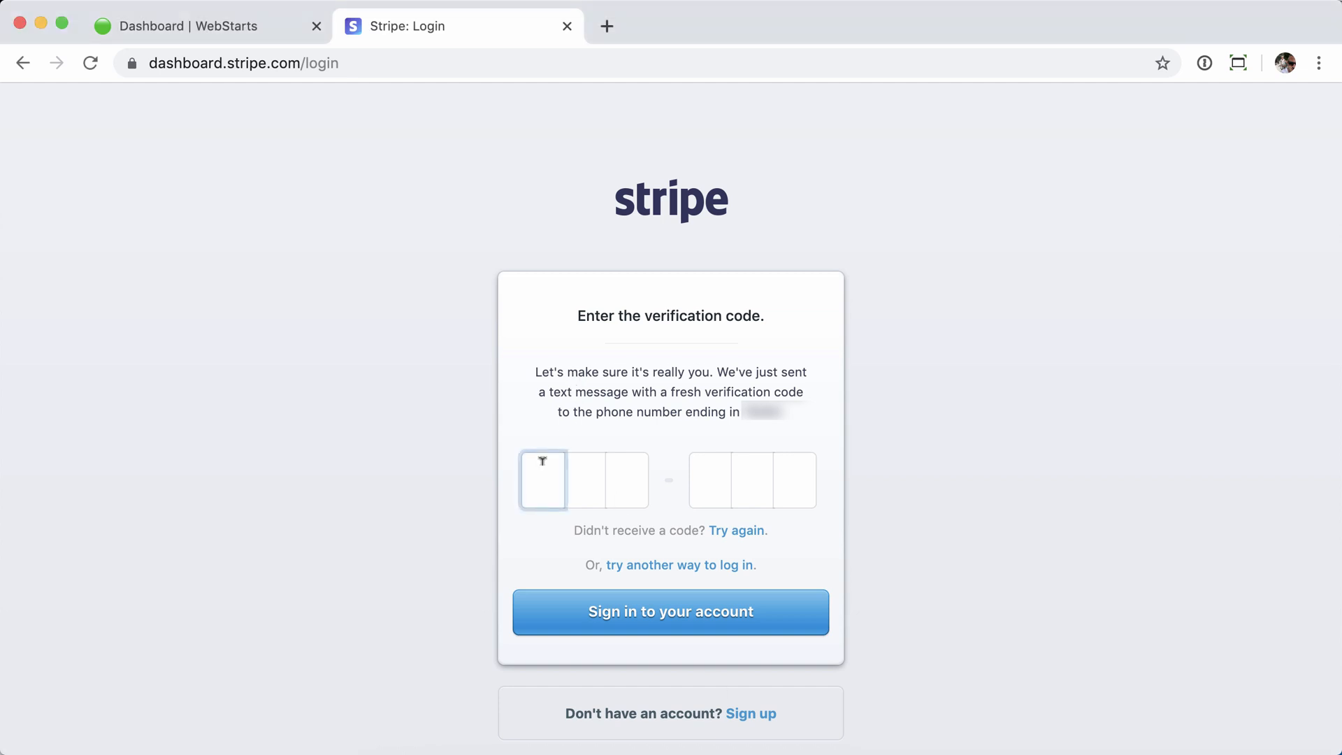
pyautogui.click(670, 611)
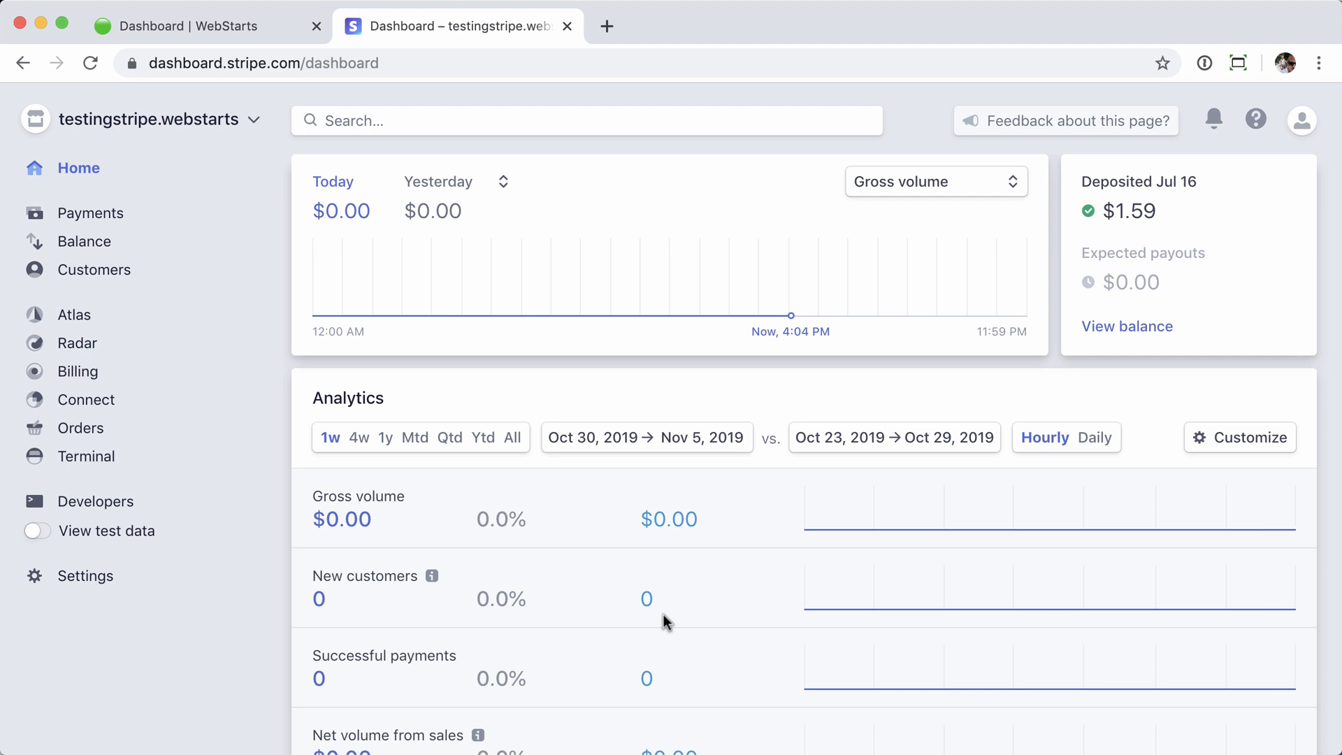
pyautogui.moveTo(149, 637)
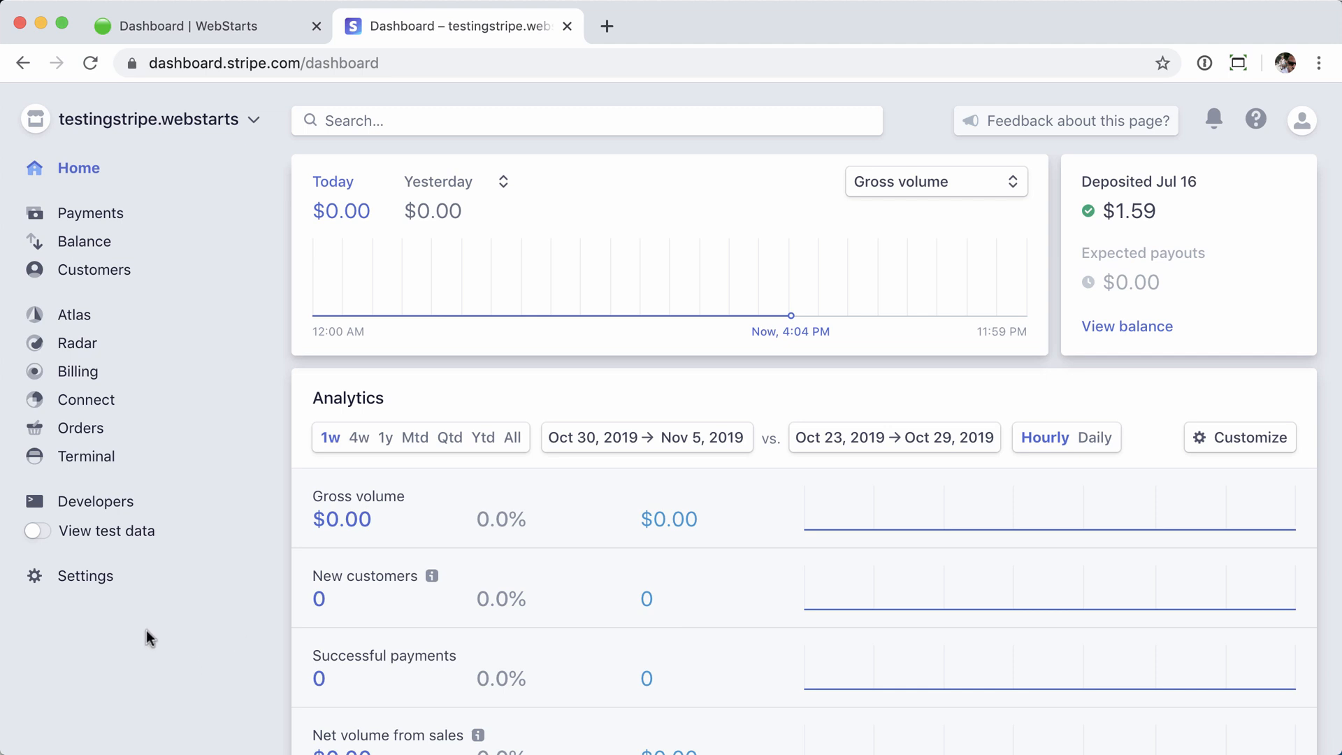
# Step: Open Business settings from the left sidebar
pyautogui.click(85, 575)
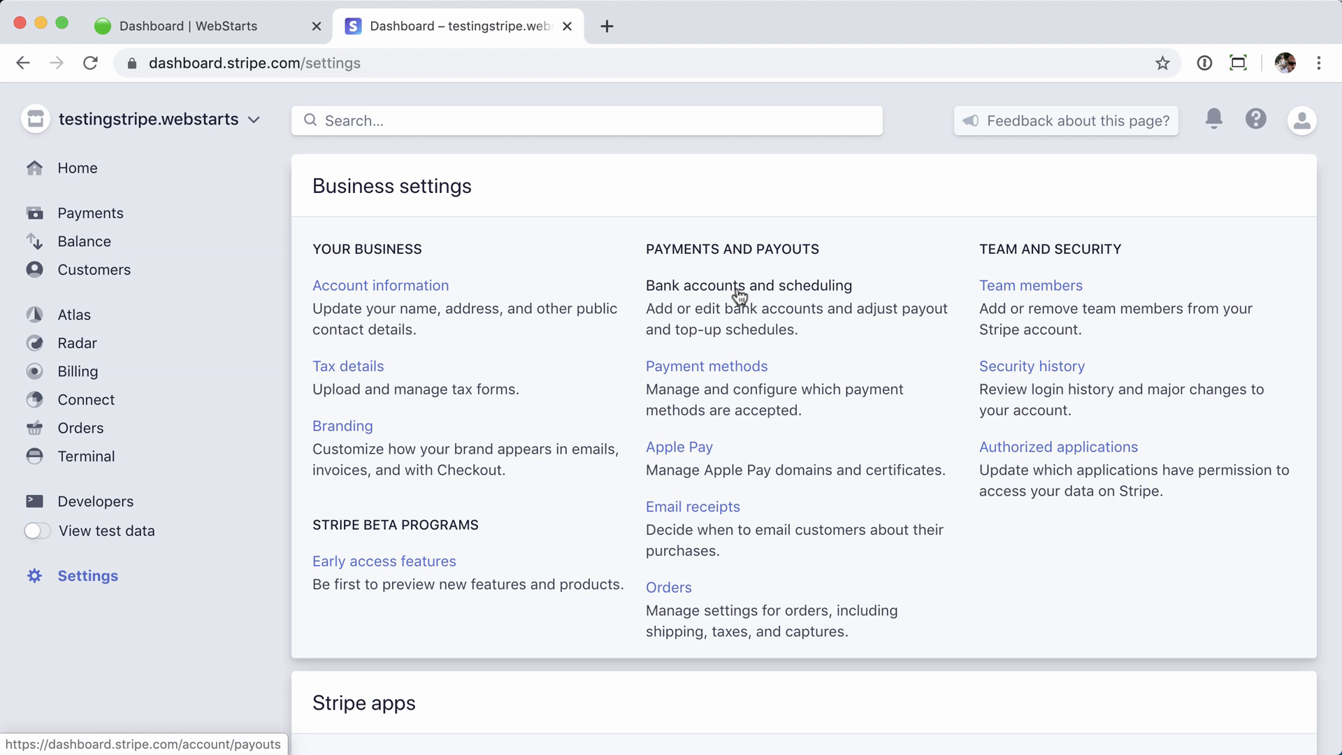
# Step: Open Bank accounts and scheduling to view the linked account and daily payouts
pyautogui.click(748, 285)
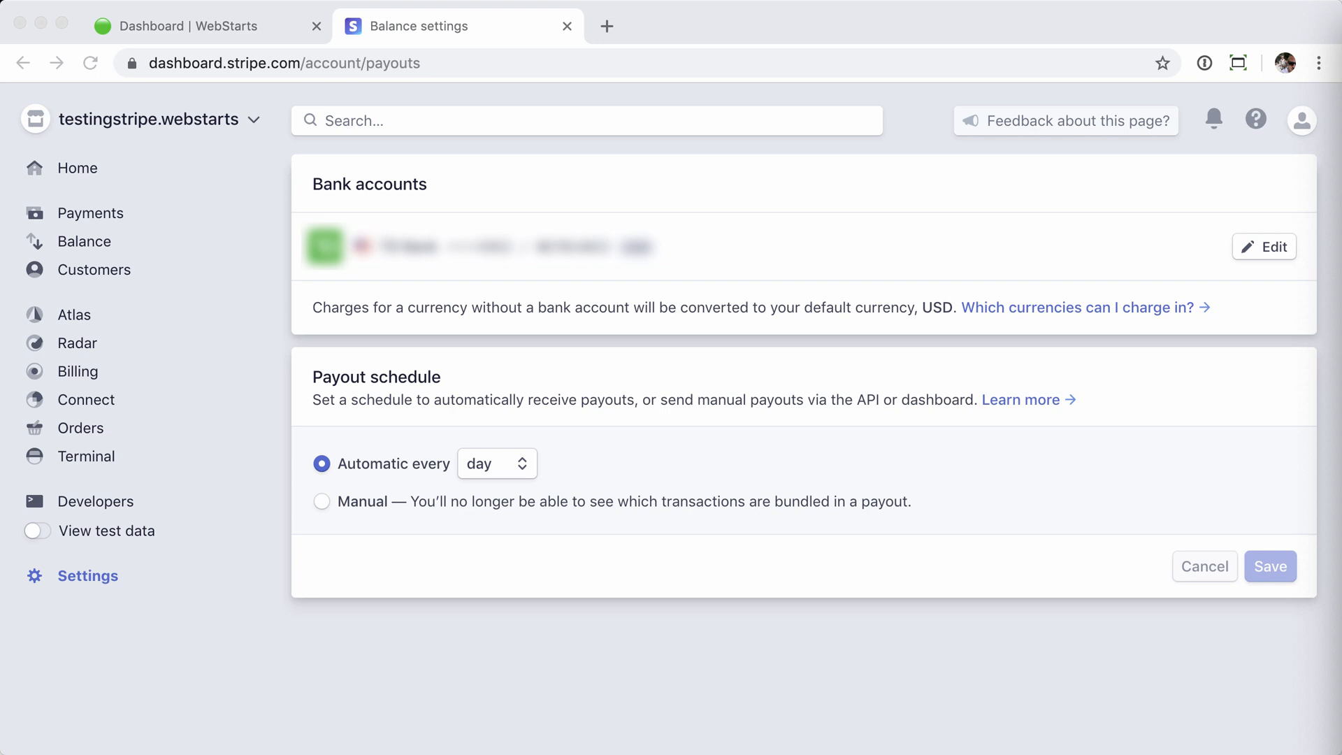
pyautogui.moveTo(918, 277)
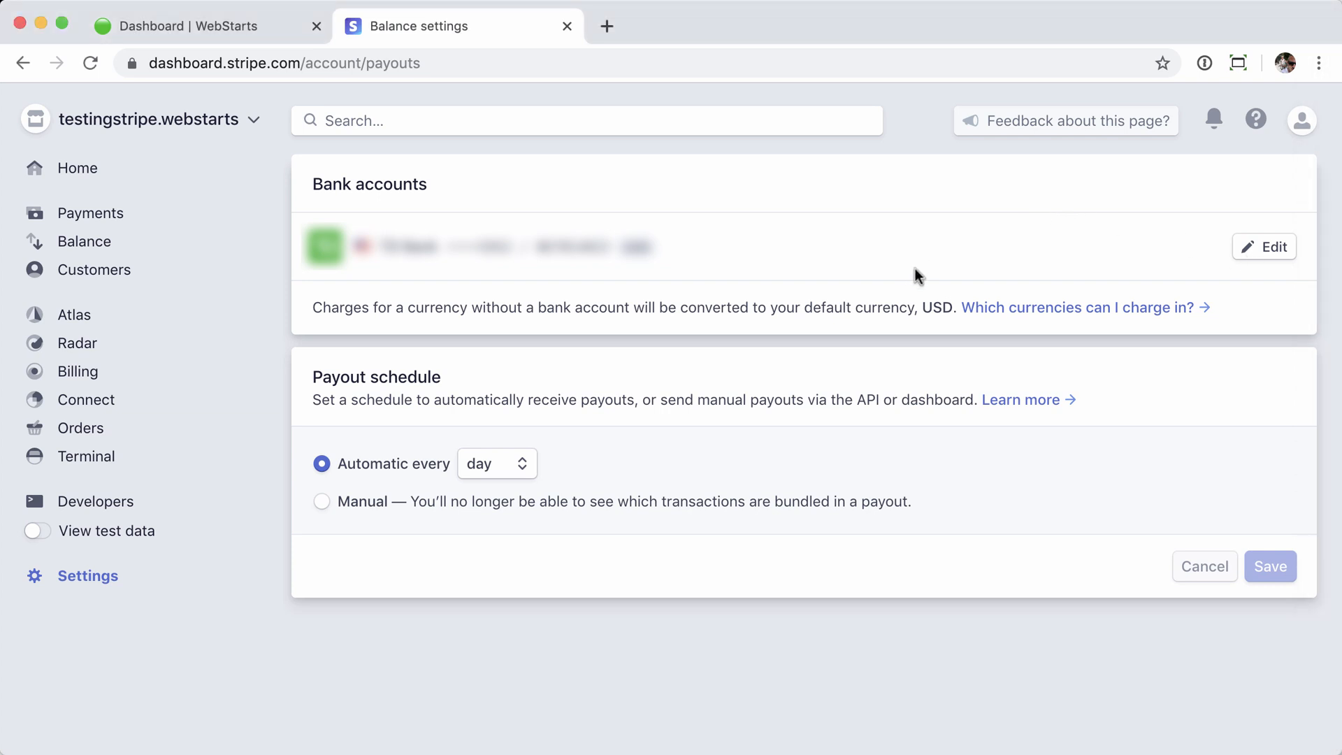
pyautogui.click(1264, 247)
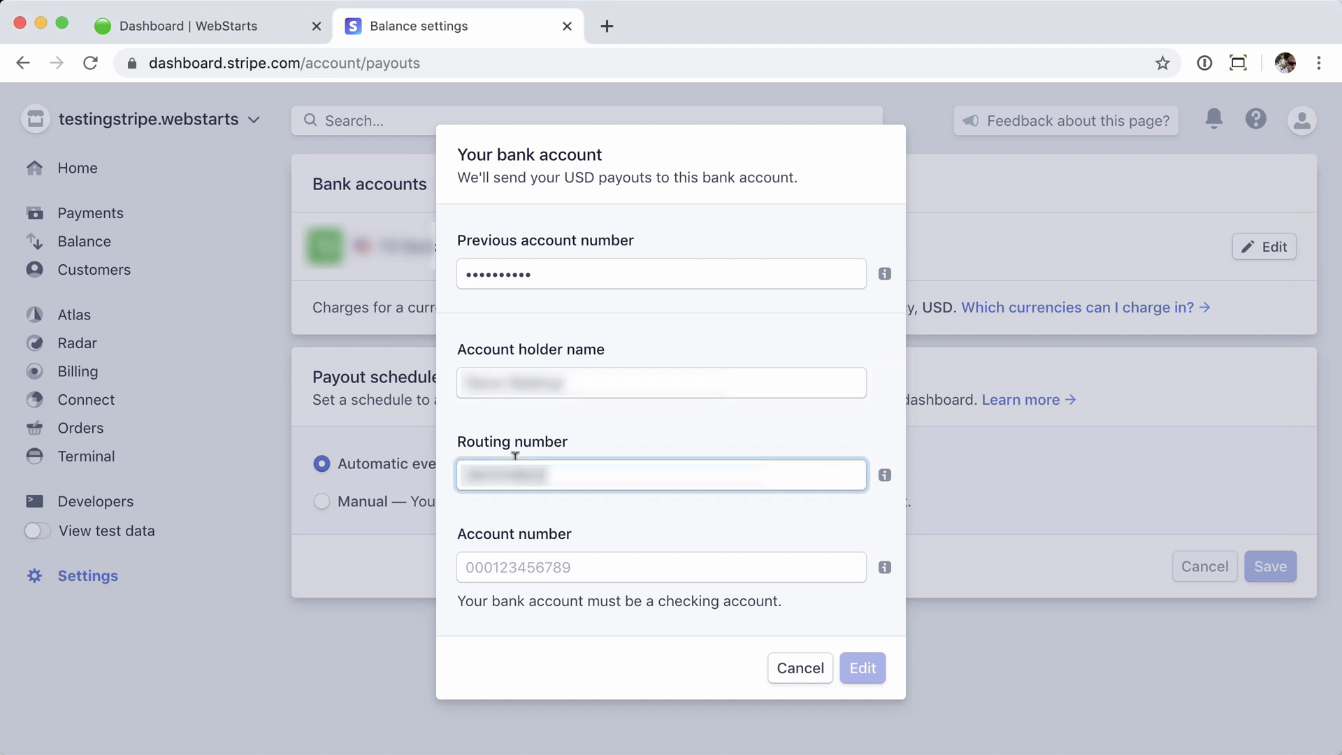
pyautogui.click(659, 567)
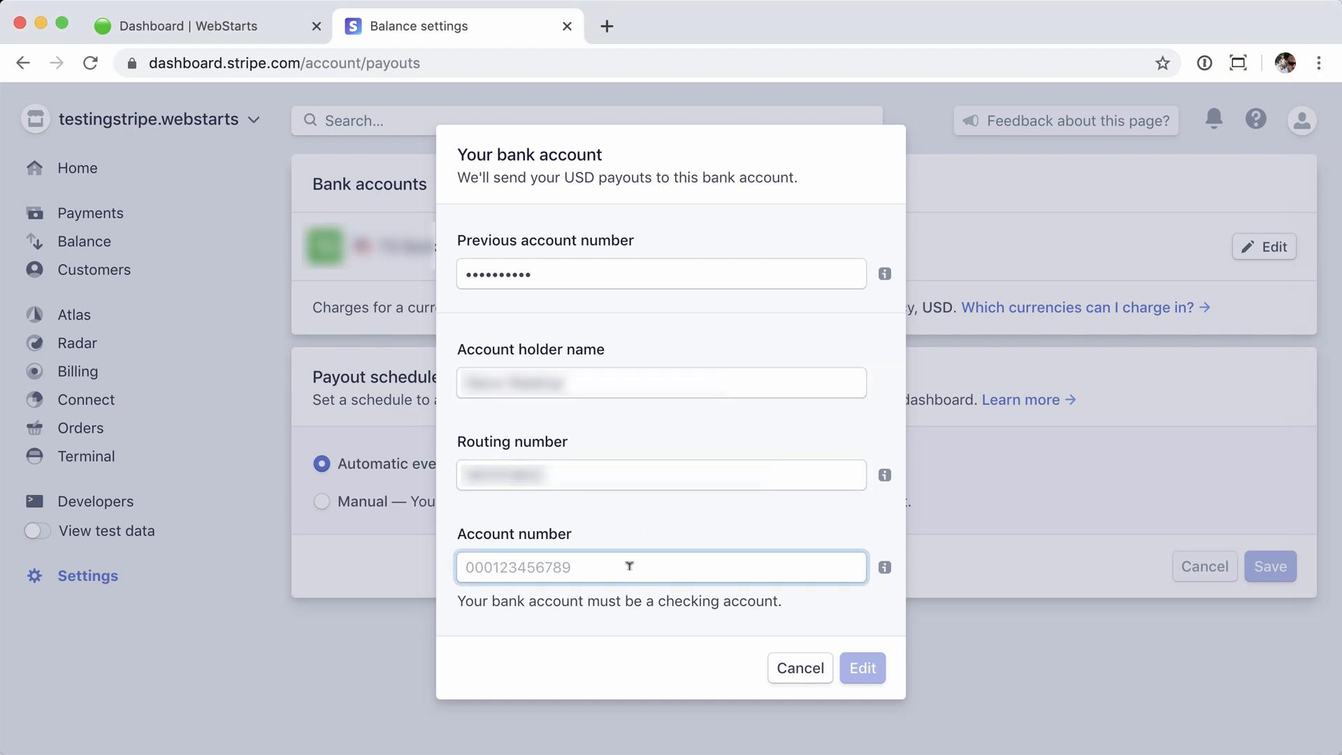
pyautogui.click(659, 567)
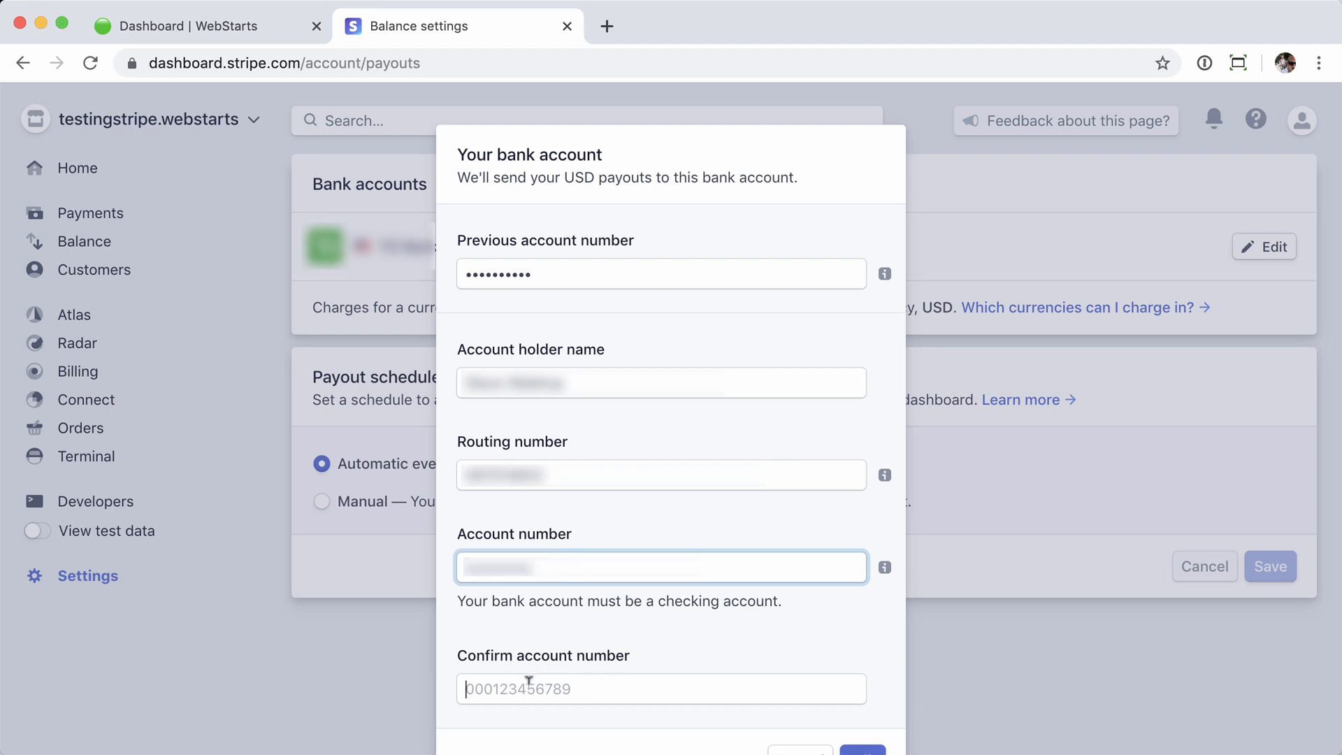
pyautogui.write('000123456789')
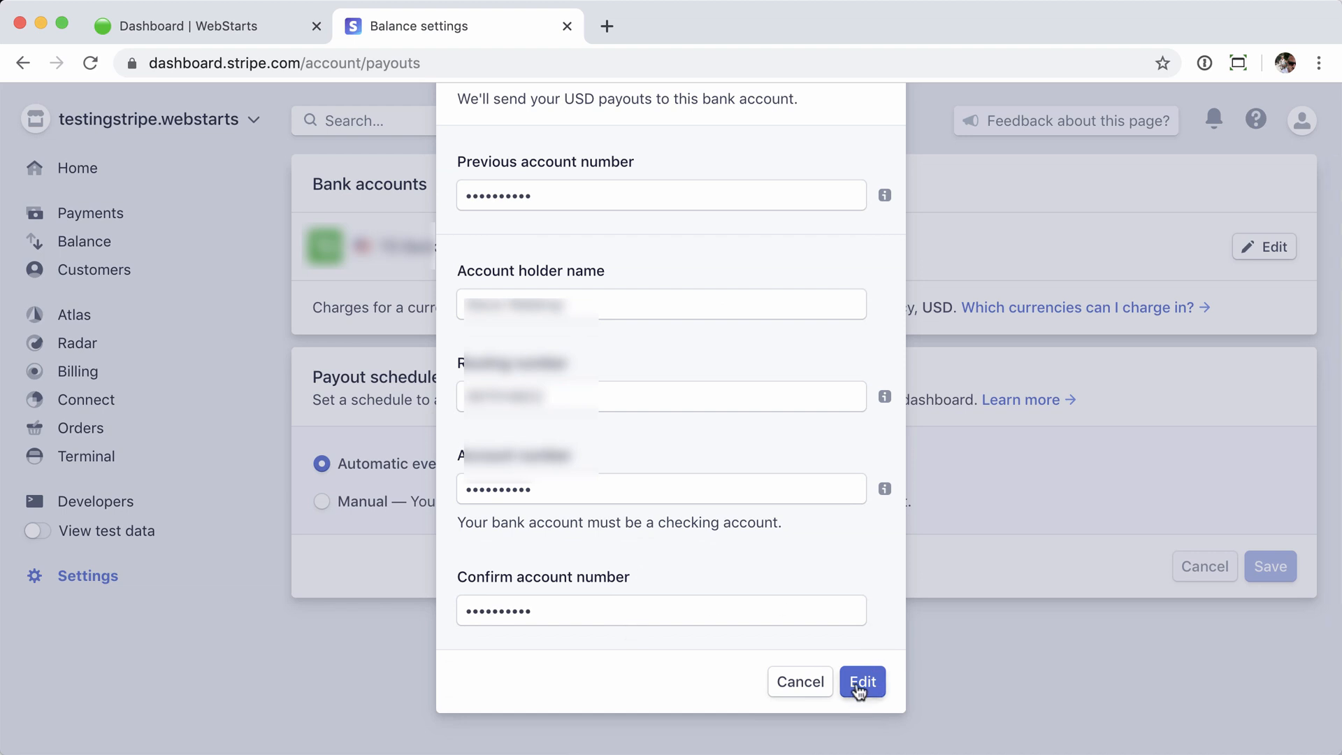
pyautogui.click(861, 682)
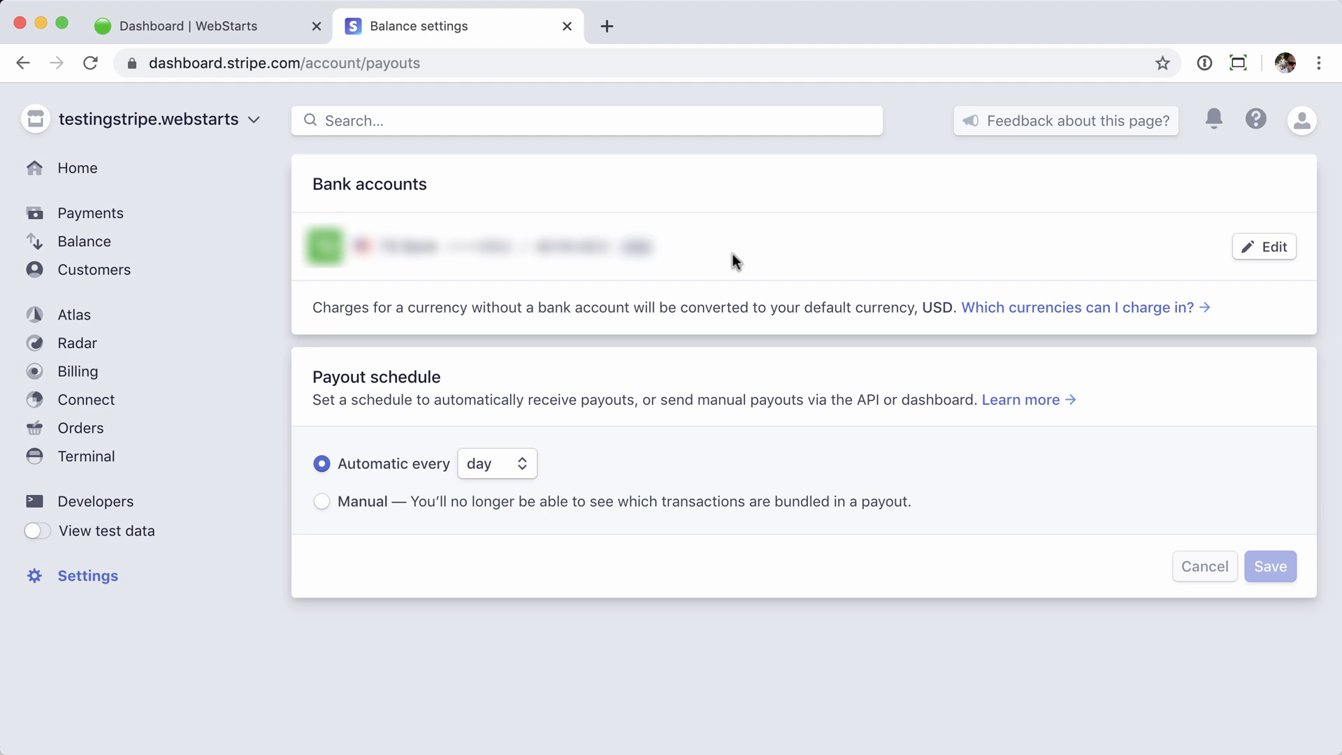
pyautogui.moveTo(607, 458)
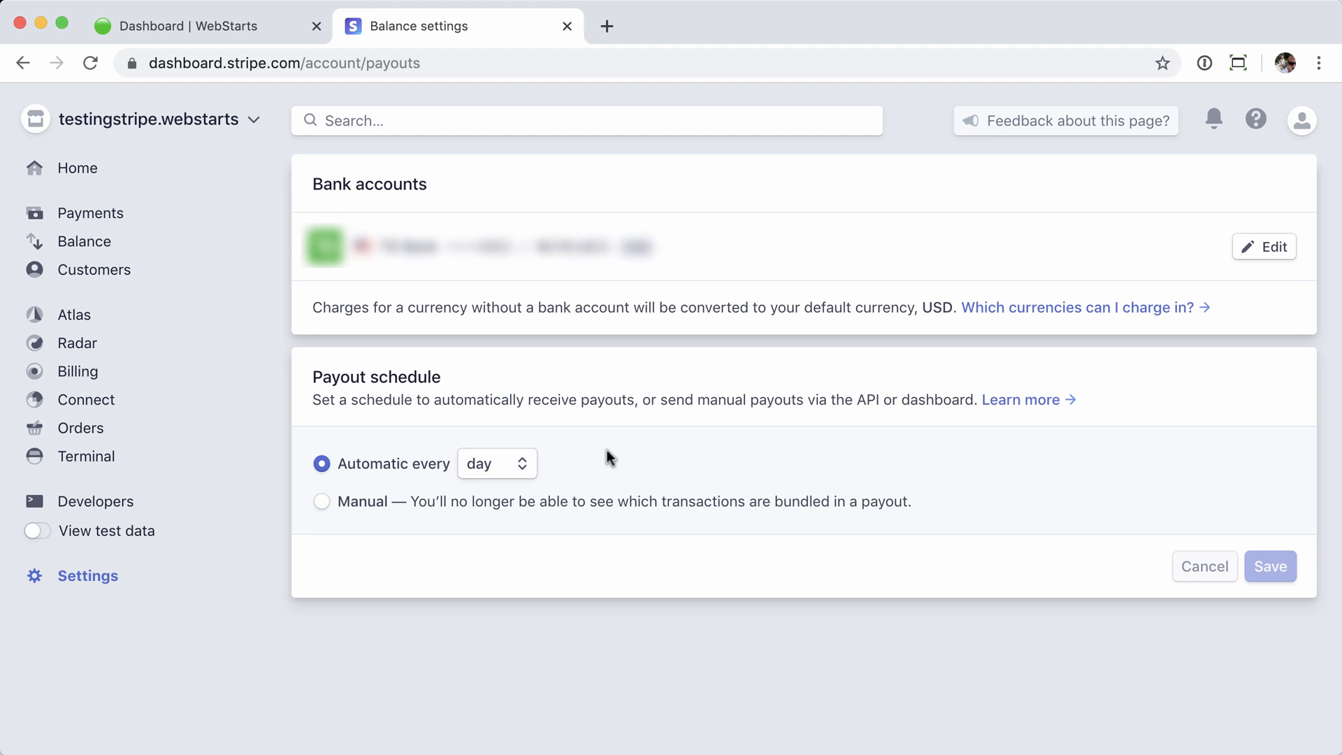
pyautogui.click(496, 463)
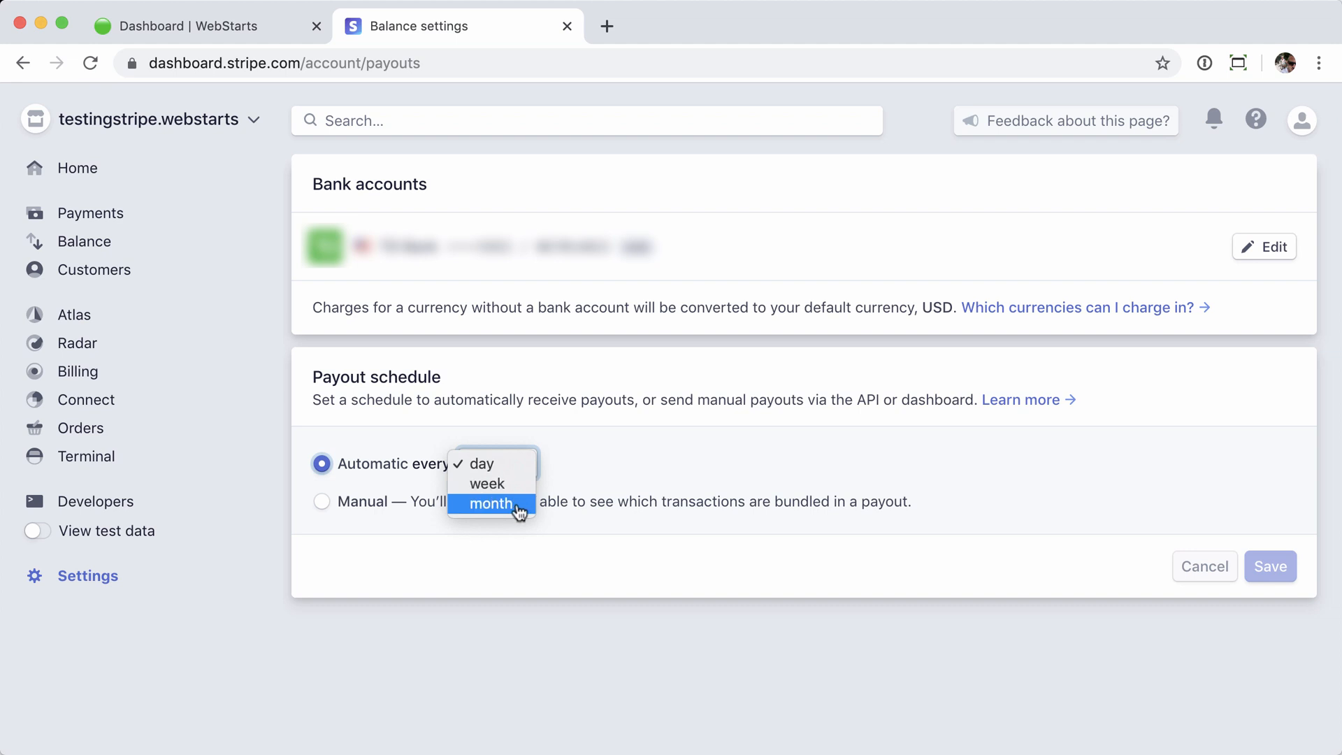
pyautogui.click(479, 463)
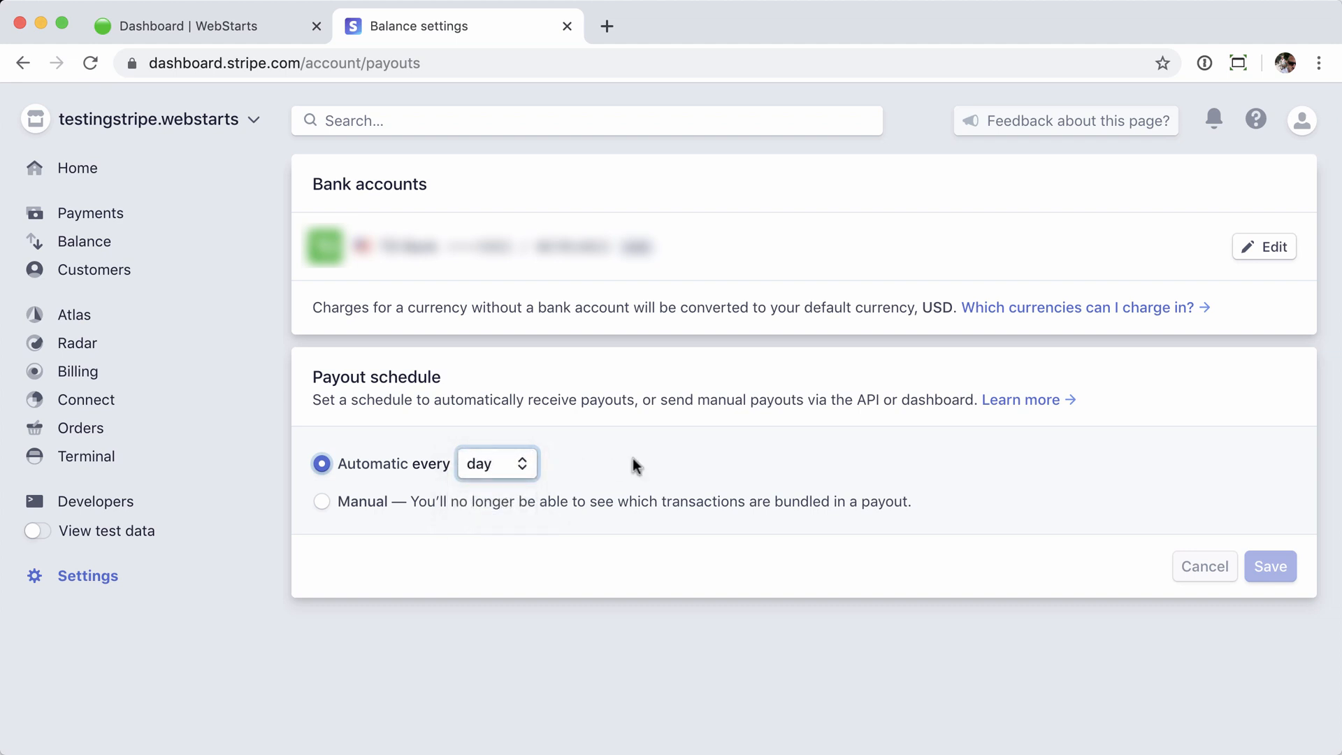
pyautogui.moveTo(1070, 465)
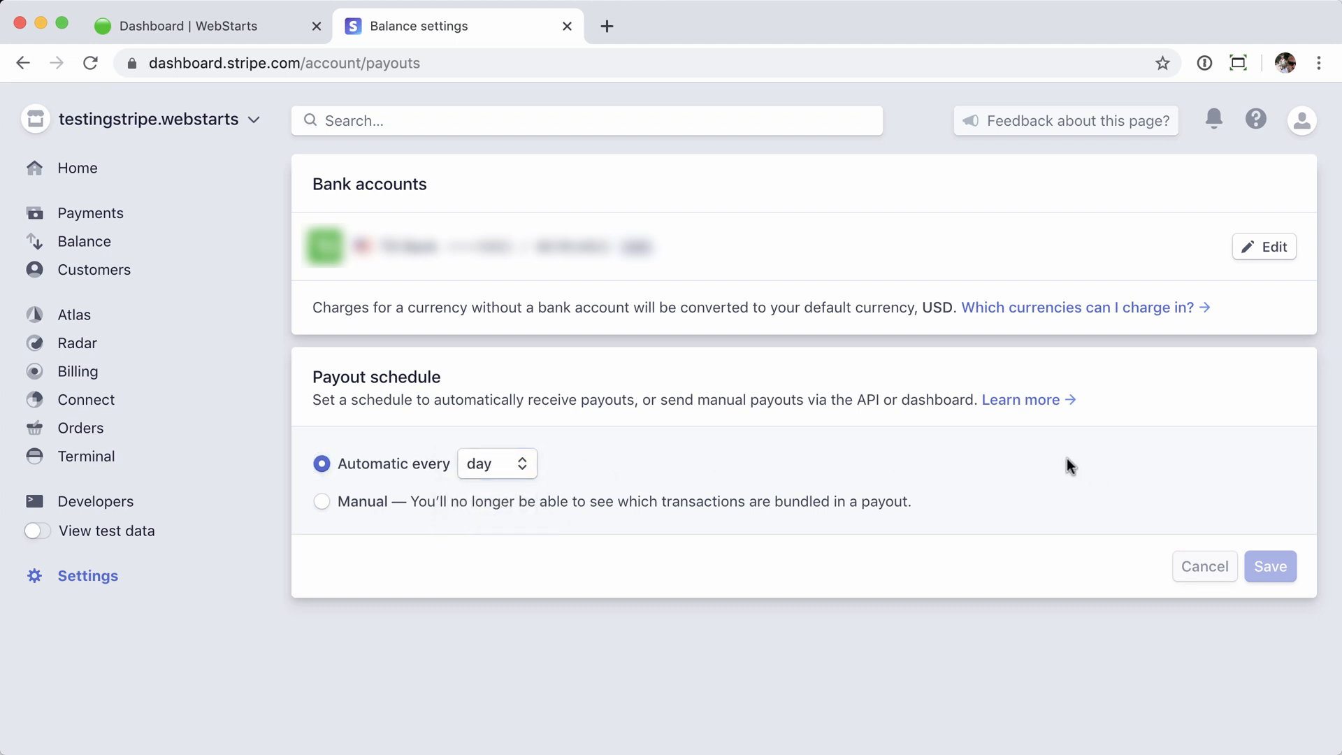
pyautogui.moveTo(1124, 488)
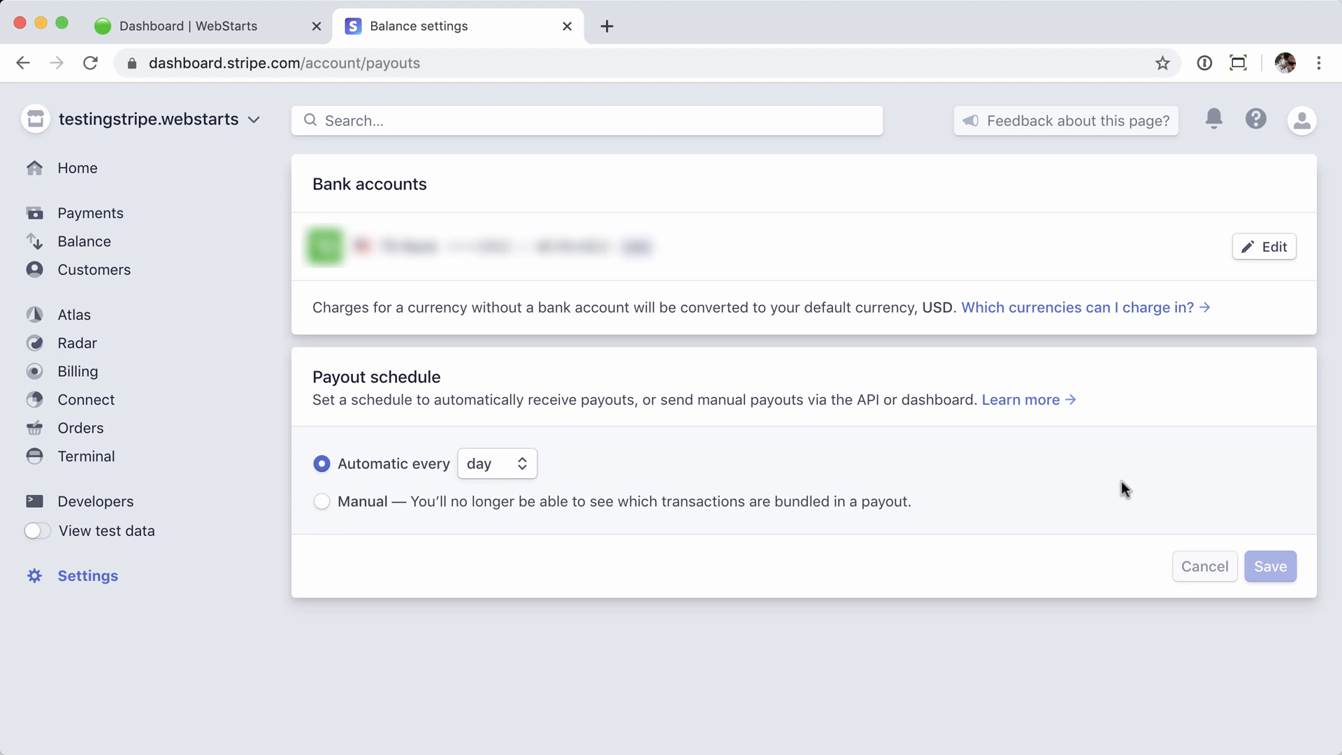